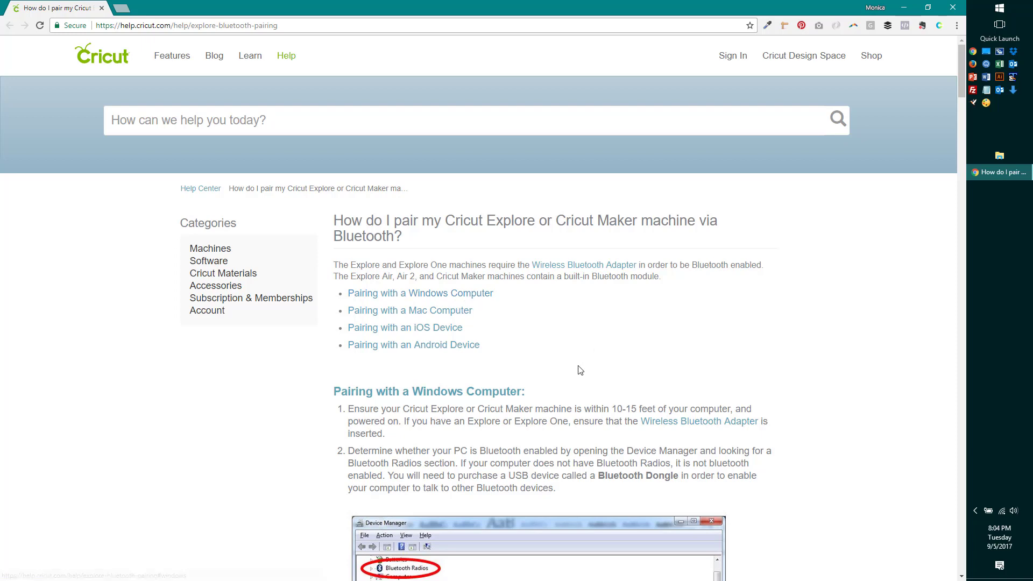
Step: Scroll the help article to its 'Pairing with a Windows Computer' section and Device Manager example
{"action": "scroll", "scroll_direction": "down", "scroll_amount": 3}
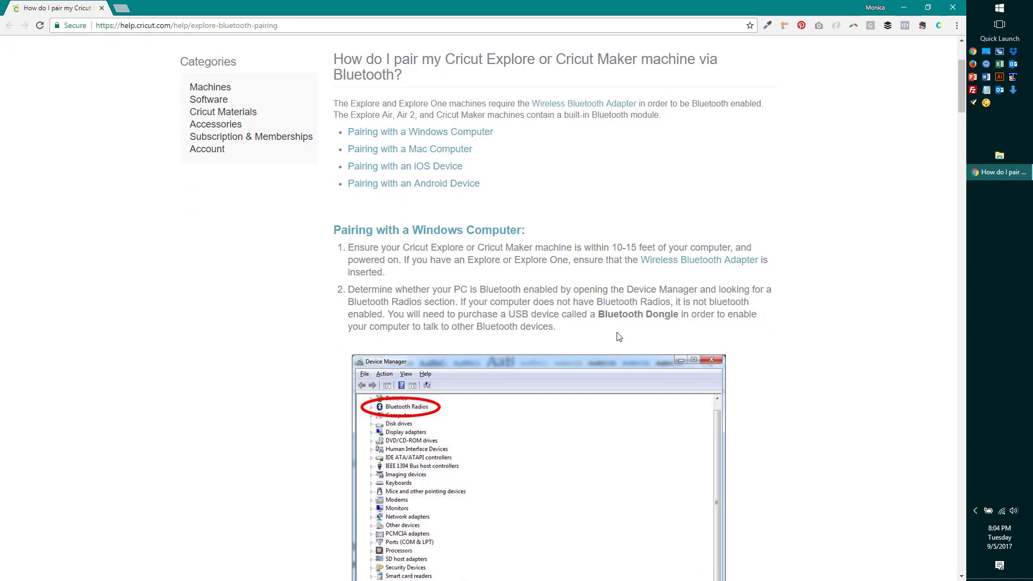
{"action": "scroll", "scroll_direction": "down", "scroll_amount": 3}
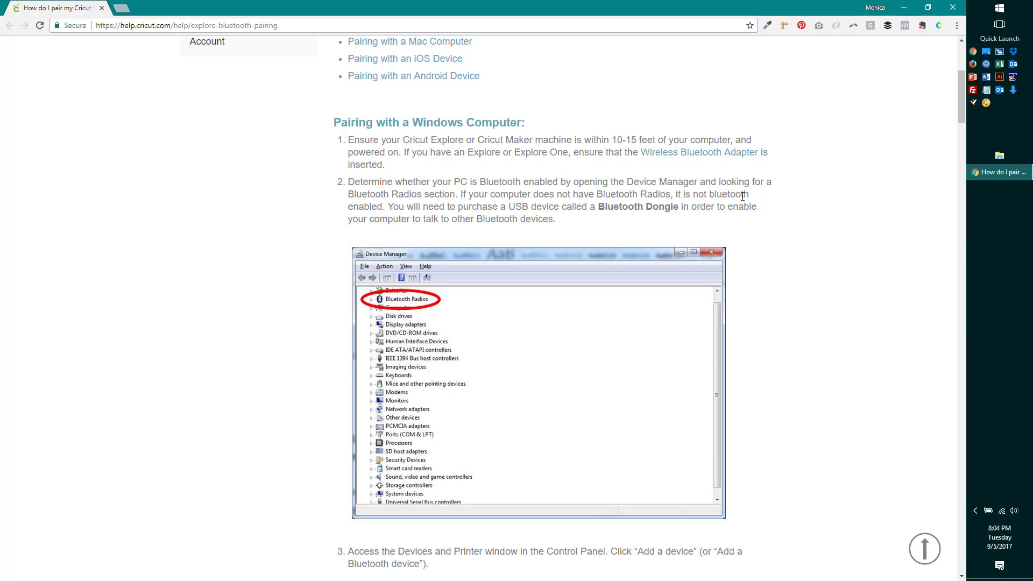
Step: Launch Device Manager from Start search by searching 'device man'
{"action": "left_click", "coordinate": [998, 8]}
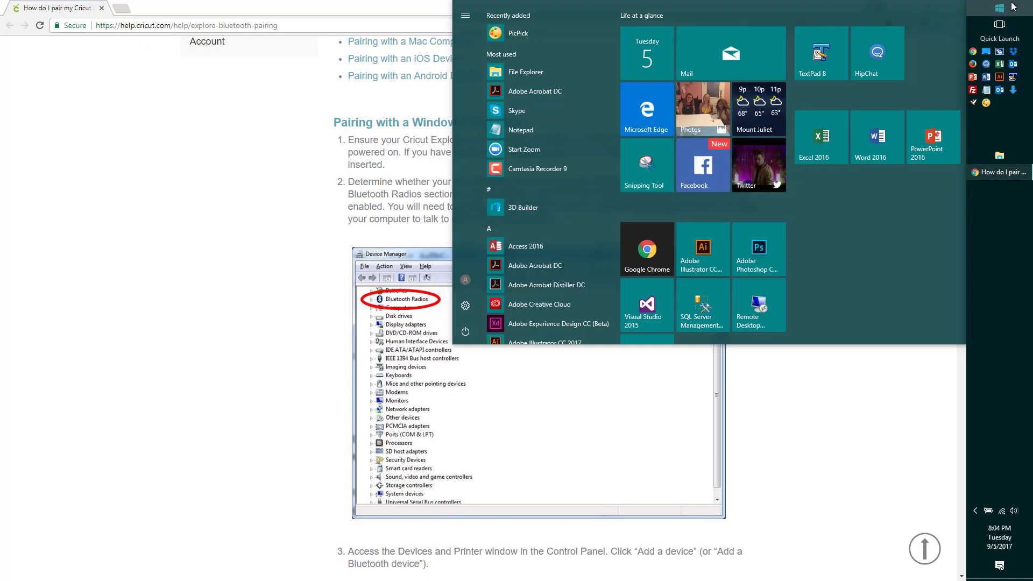
{"action": "type", "text": "d"}
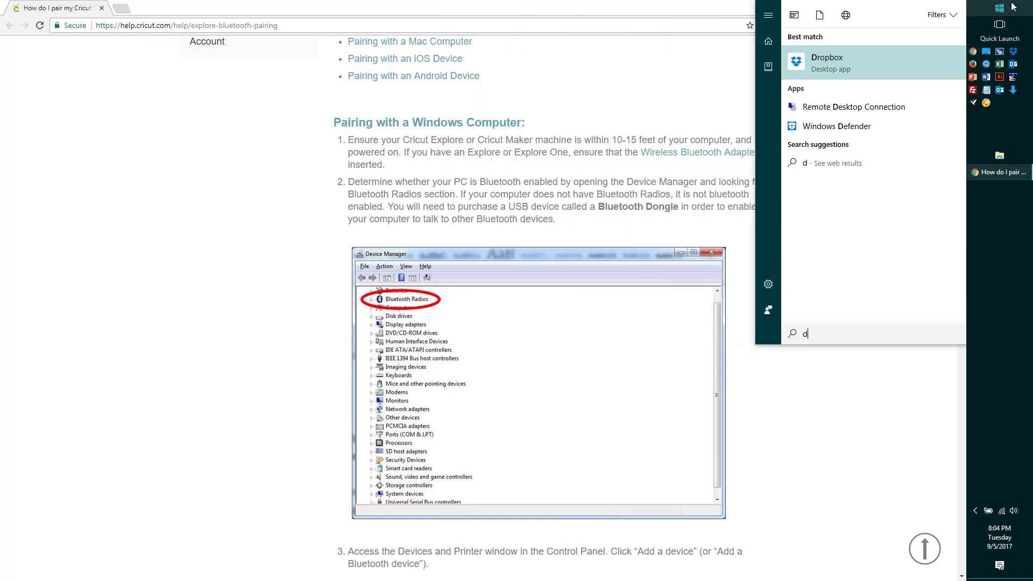
{"action": "type", "text": "evice man"}
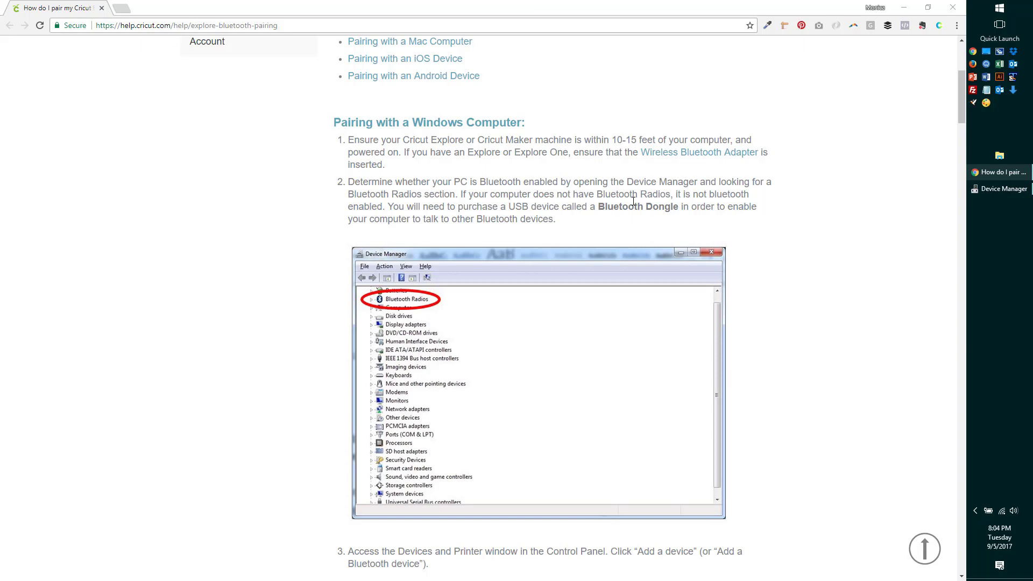
{"action": "mouse_move", "coordinate": [690, 228]}
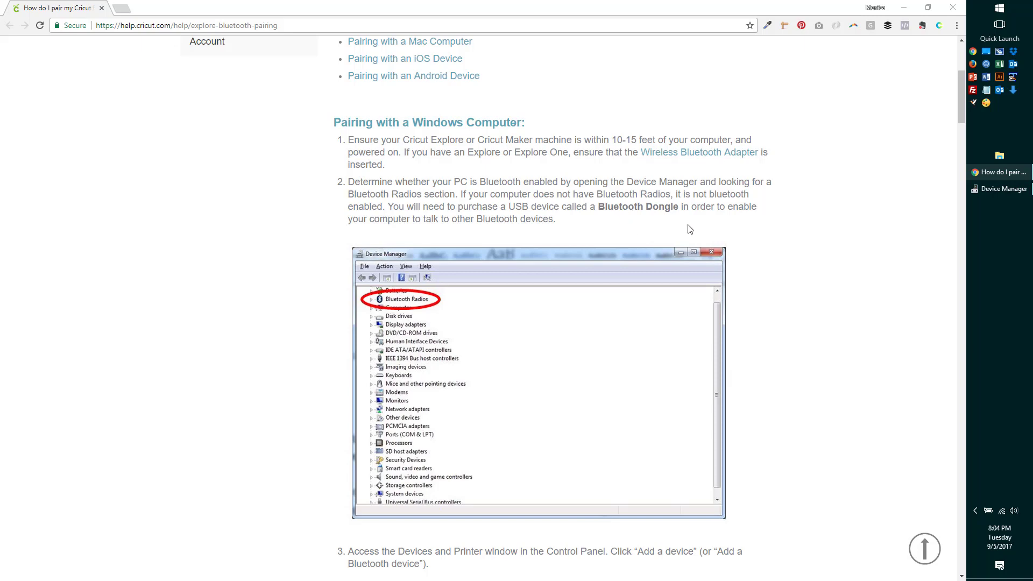
{"action": "left_click", "coordinate": [1002, 190]}
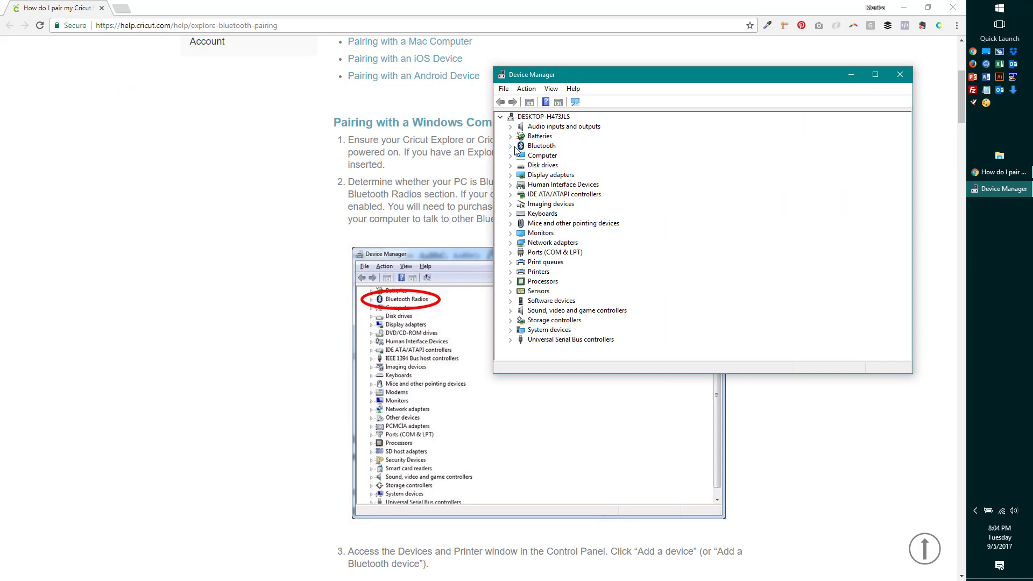
Step: Expand the Bluetooth node to show CRICUT-4189 with the adapters, and move the window aside
{"action": "left_click", "coordinate": [510, 145]}
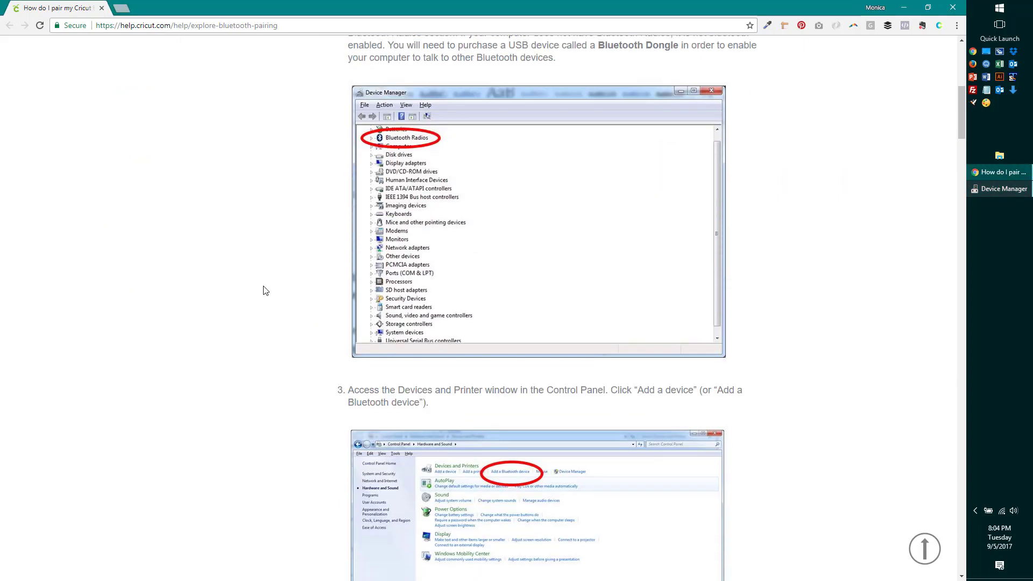
{"action": "scroll", "scroll_direction": "down", "scroll_amount": 3}
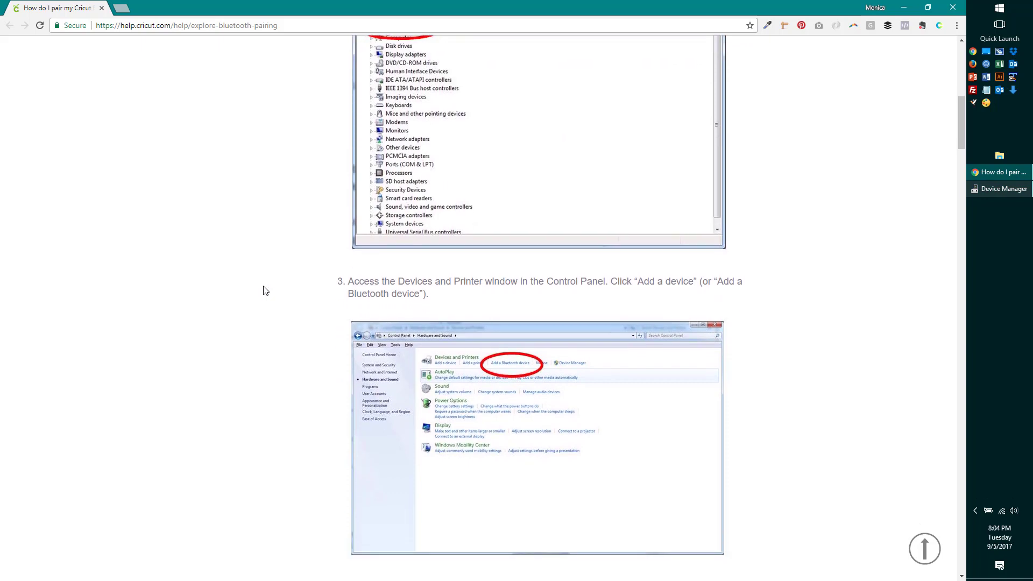
{"action": "left_click", "coordinate": [1003, 190]}
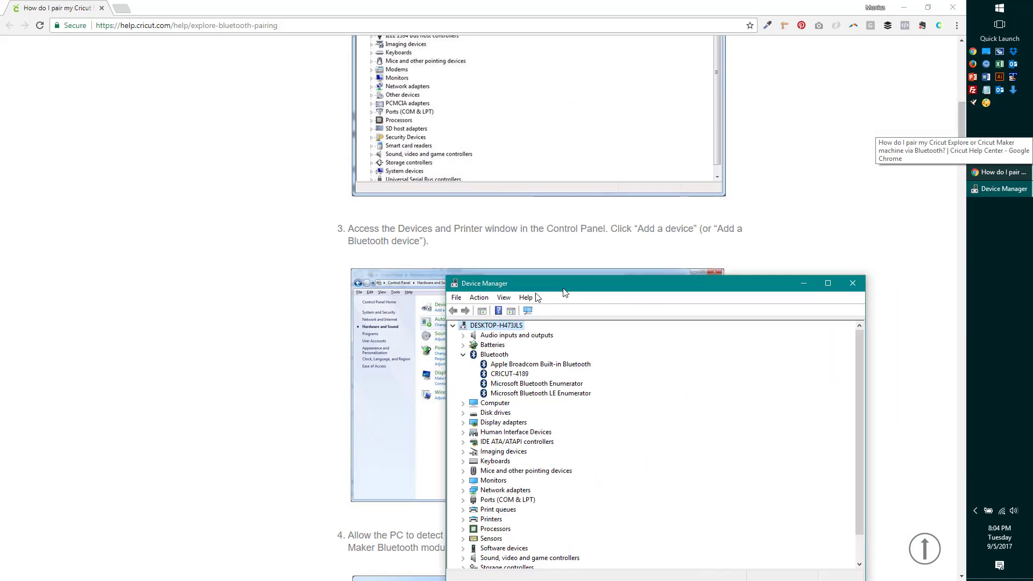
{"action": "left_click_drag", "start_coordinate": [565, 283], "coordinate": [477, 262]}
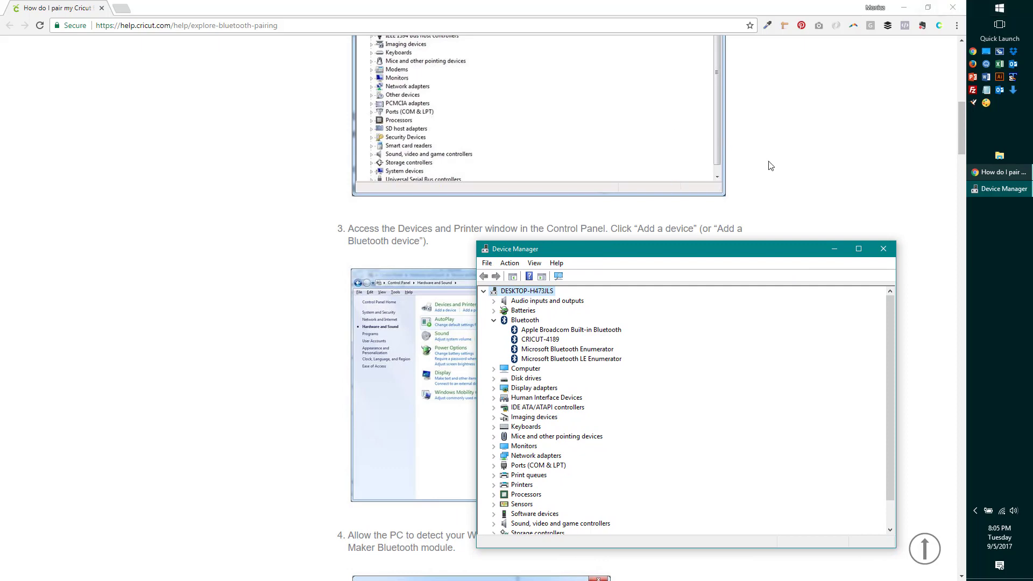
{"action": "left_click", "coordinate": [999, 8]}
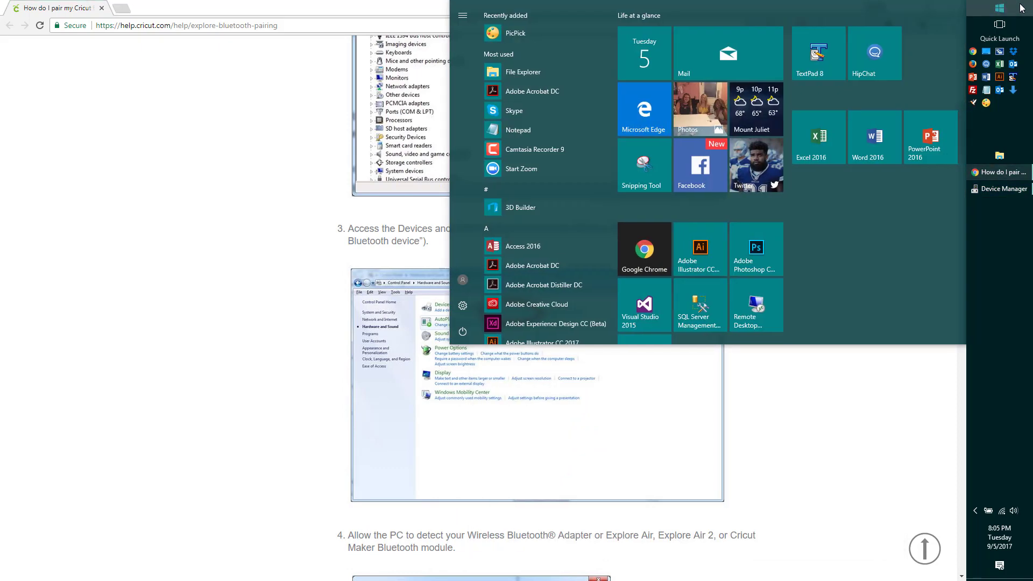
Step: Launch Control Panel from Start search and reach Devices and Printers under Hardware and Sound
{"action": "type", "text": "control p"}
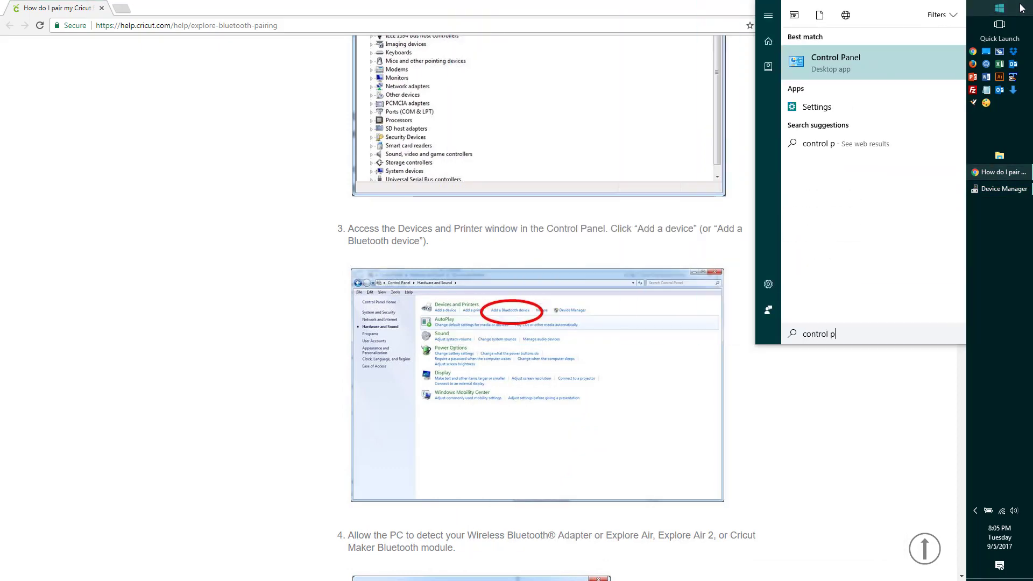
{"action": "left_click", "coordinate": [829, 65]}
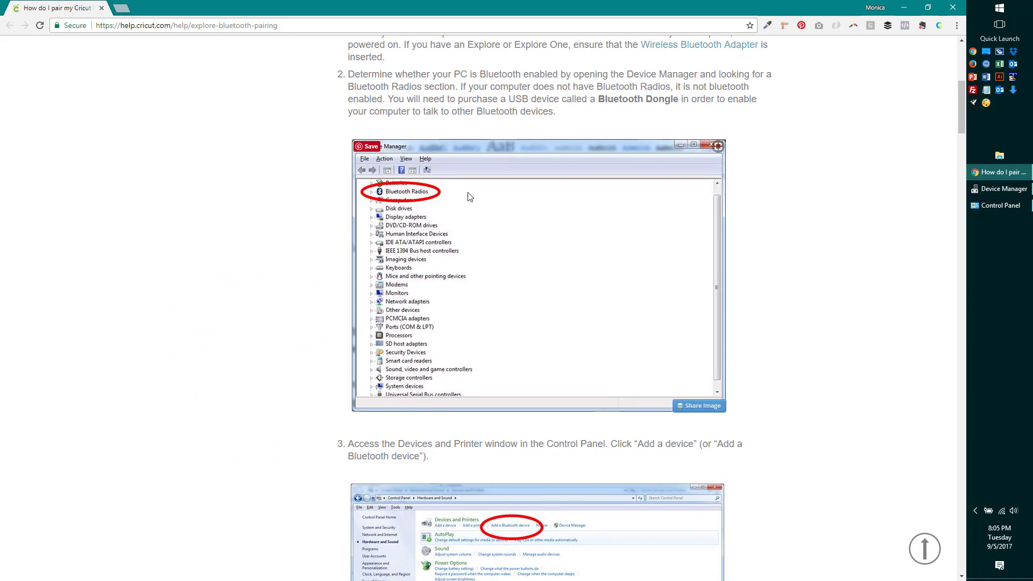
{"action": "scroll", "scroll_direction": "down", "scroll_amount": 3}
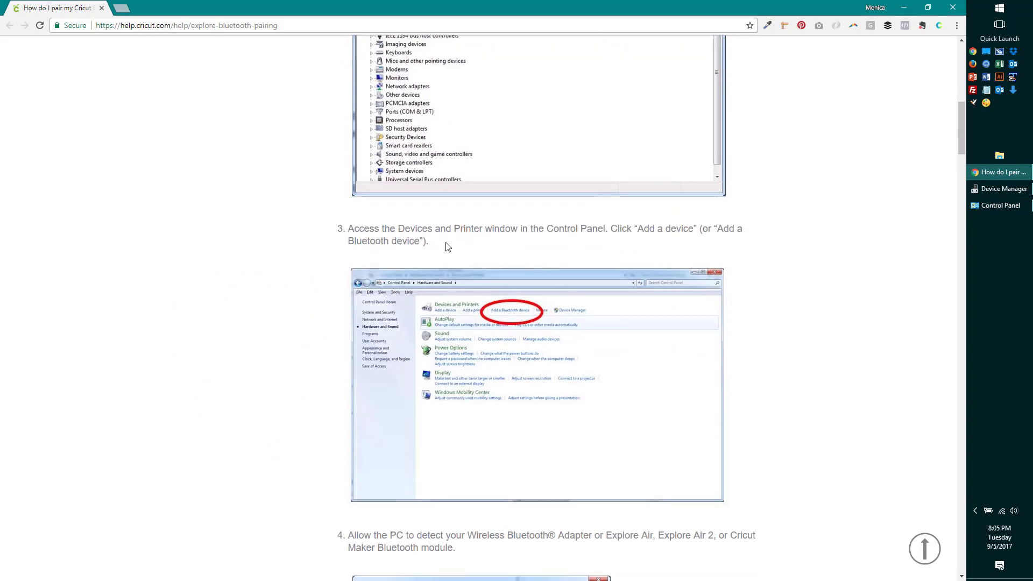
{"action": "mouse_move", "coordinate": [565, 233]}
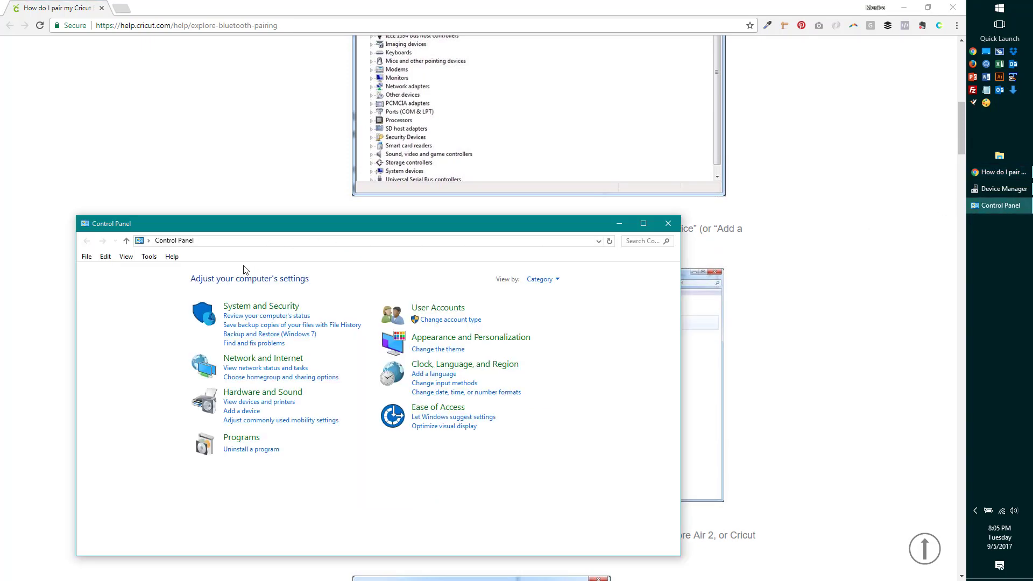
{"action": "mouse_move", "coordinate": [274, 406]}
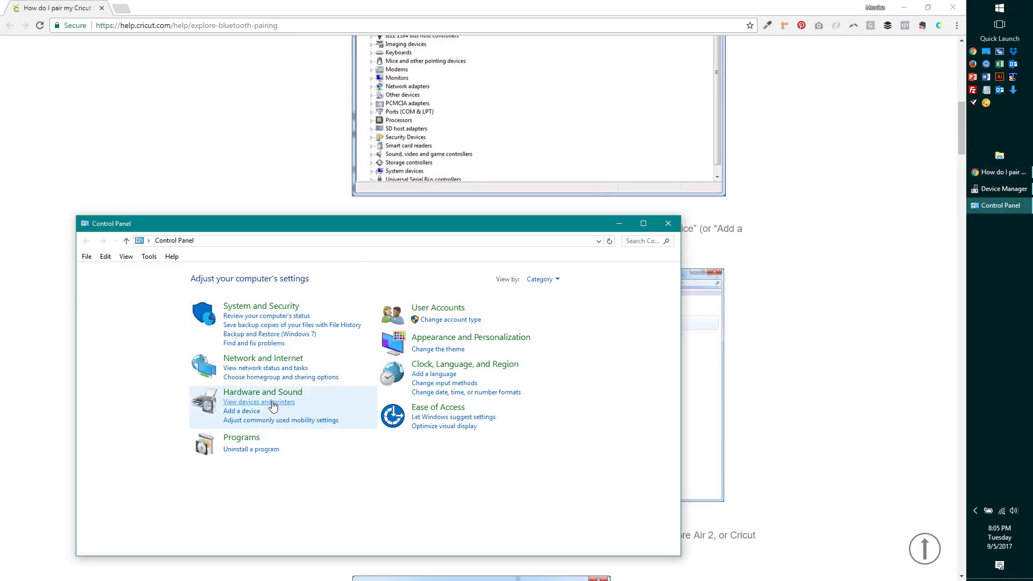
{"action": "left_click", "coordinate": [259, 401]}
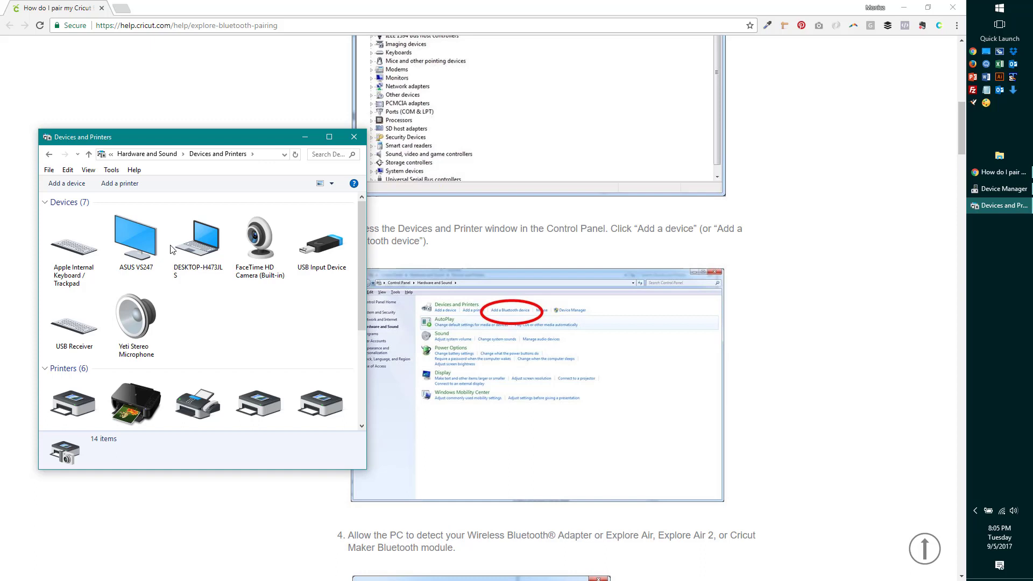
{"action": "mouse_move", "coordinate": [67, 183]}
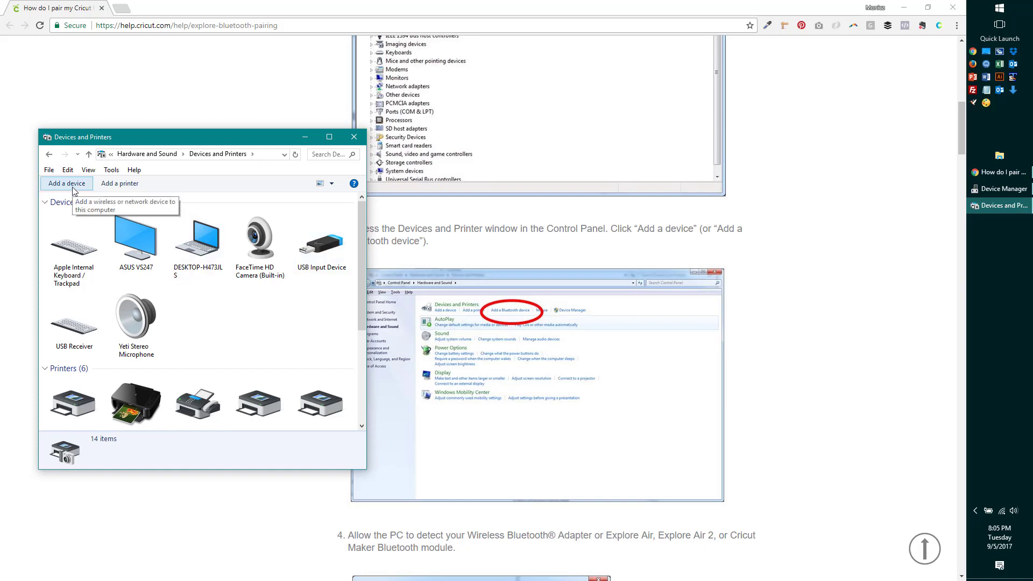
Step: Add a device, choose the detected Maker-CB6E and continue to its passcode prompt
{"action": "left_click", "coordinate": [67, 183]}
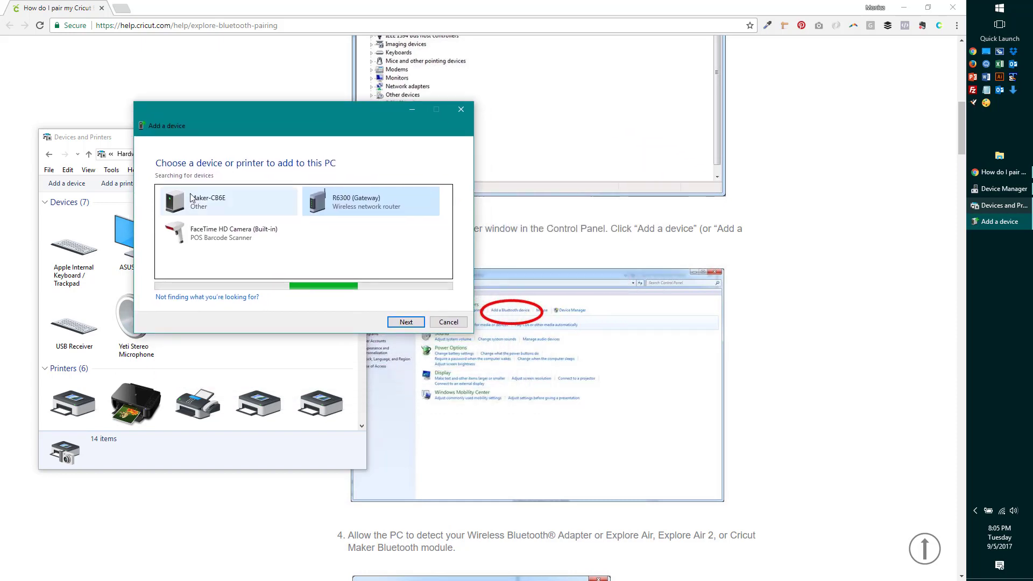
{"action": "left_click", "coordinate": [227, 201]}
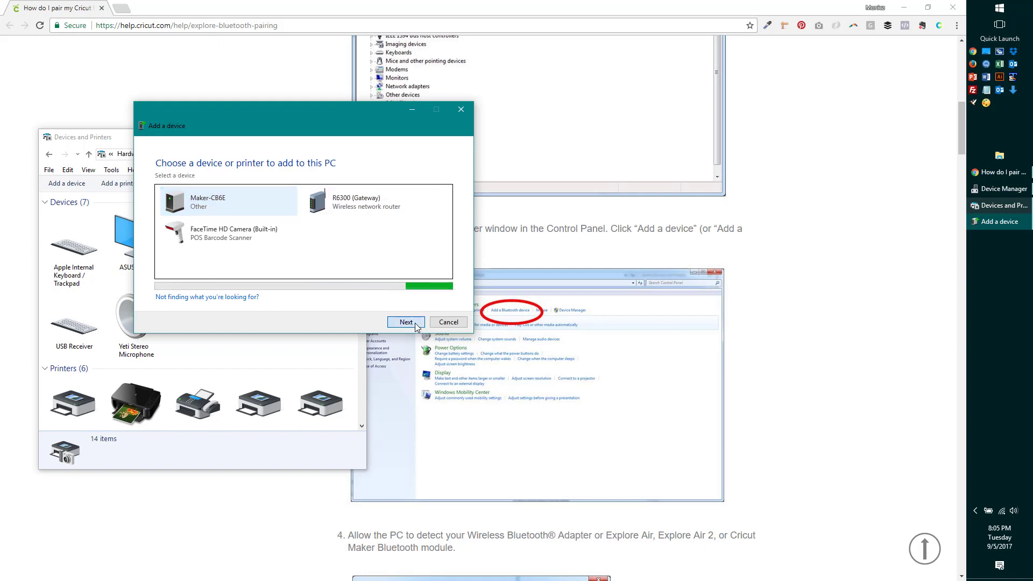
{"action": "left_click", "coordinate": [406, 322]}
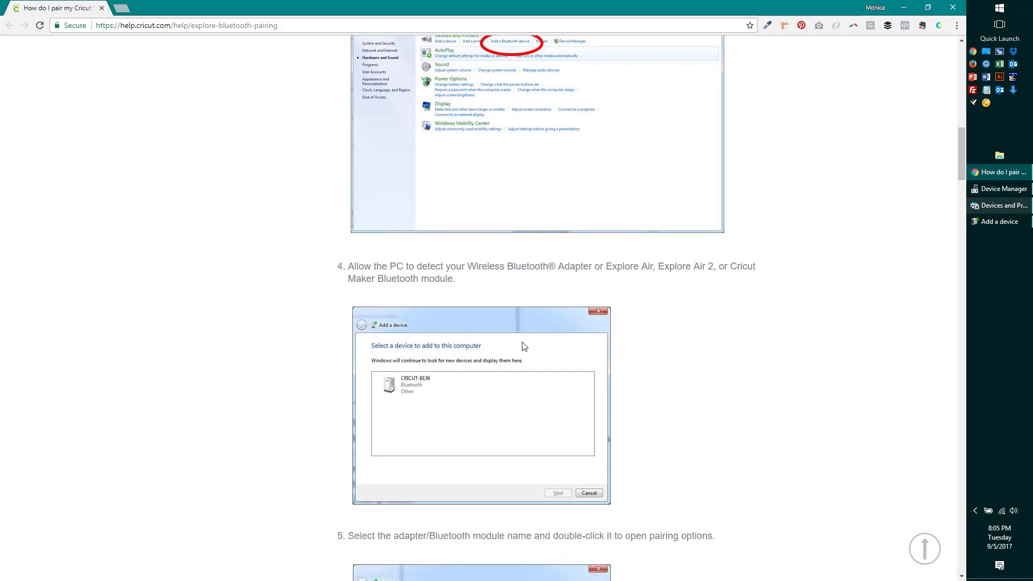
{"action": "scroll", "scroll_direction": "down", "scroll_amount": 3}
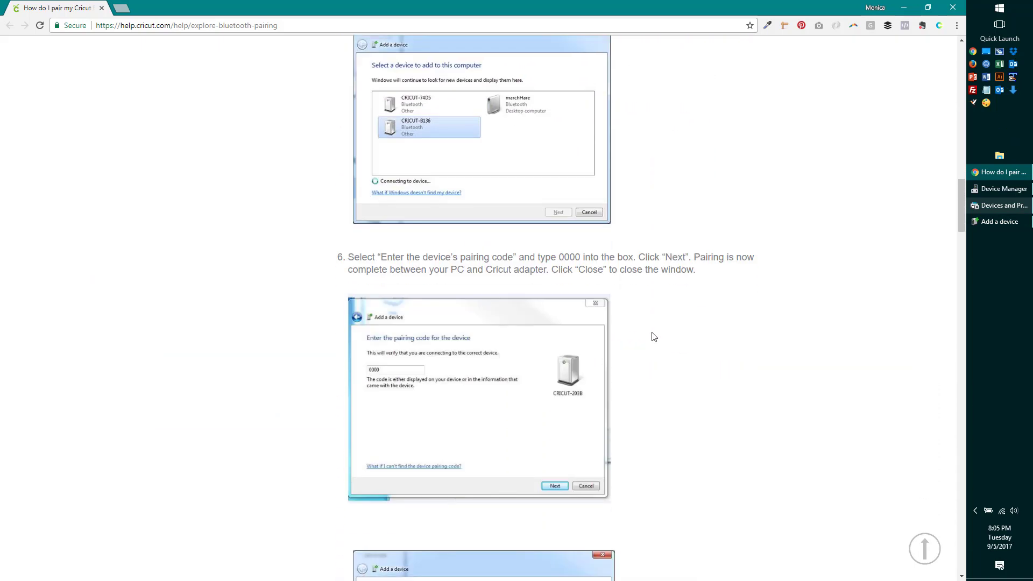
{"action": "scroll", "scroll_direction": "down", "scroll_amount": 3}
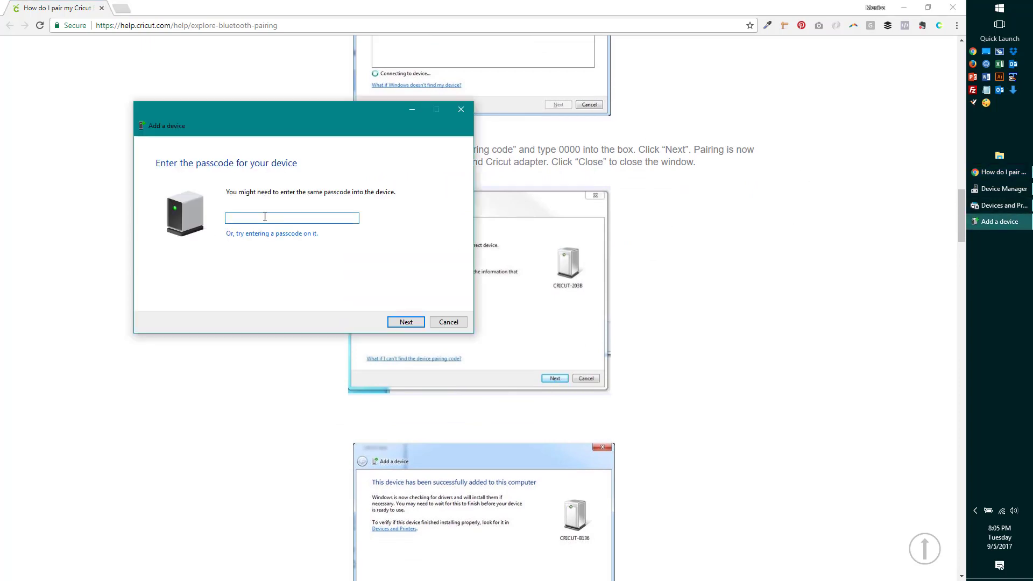
Step: Pair Maker-CB6E with passcode 0000, close the wizard and return to Devices and Printers showing 15 items
{"action": "type", "text": "0000"}
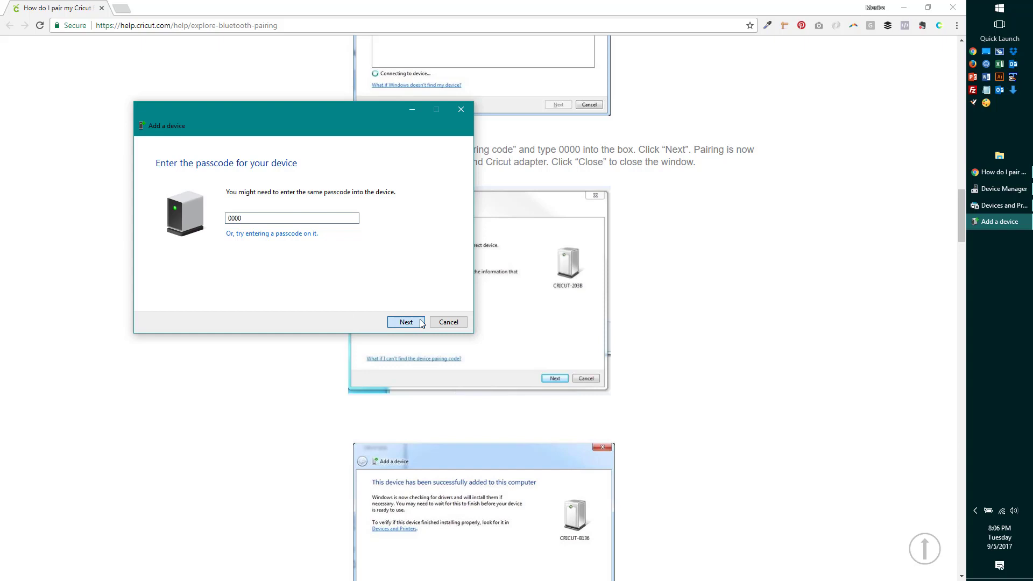
{"action": "left_click", "coordinate": [406, 322]}
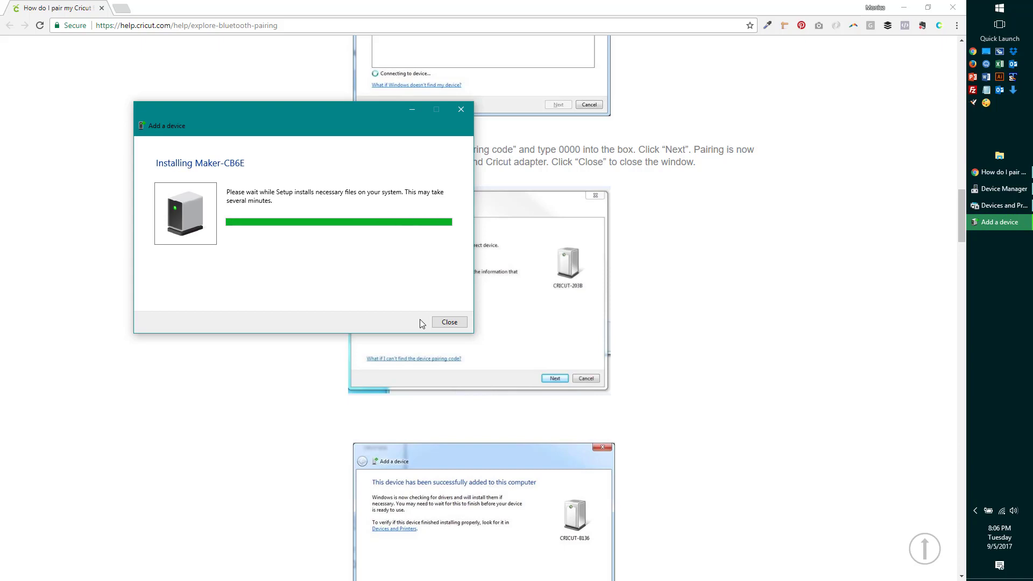
{"action": "left_click", "coordinate": [448, 322]}
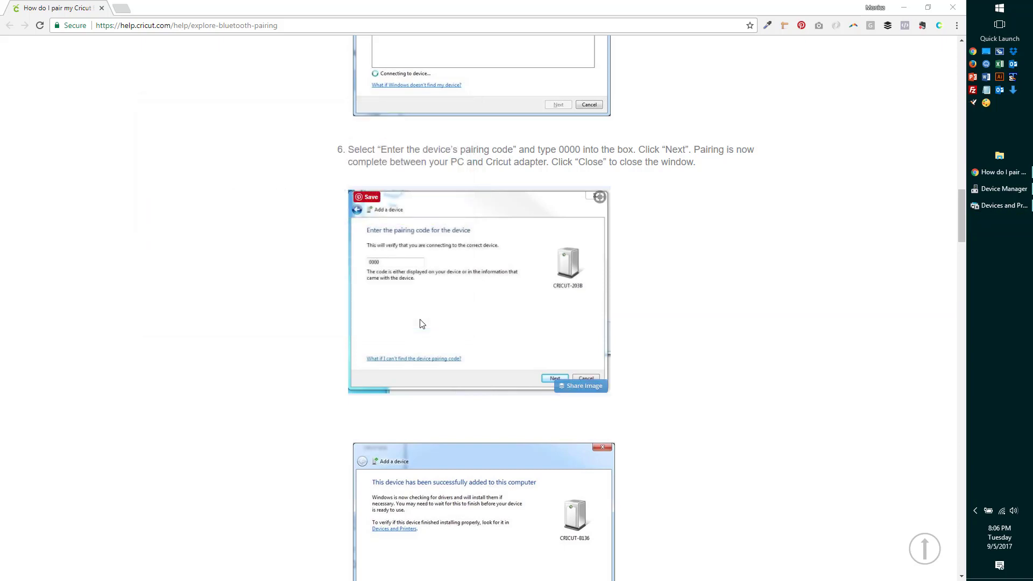
{"action": "left_click", "coordinate": [1002, 205]}
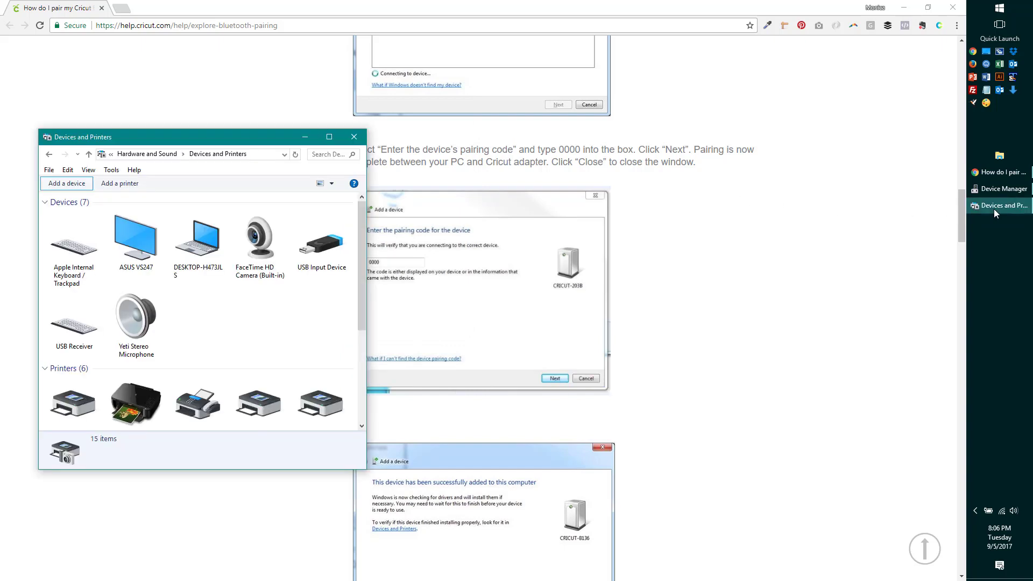
{"action": "mouse_move", "coordinate": [256, 344]}
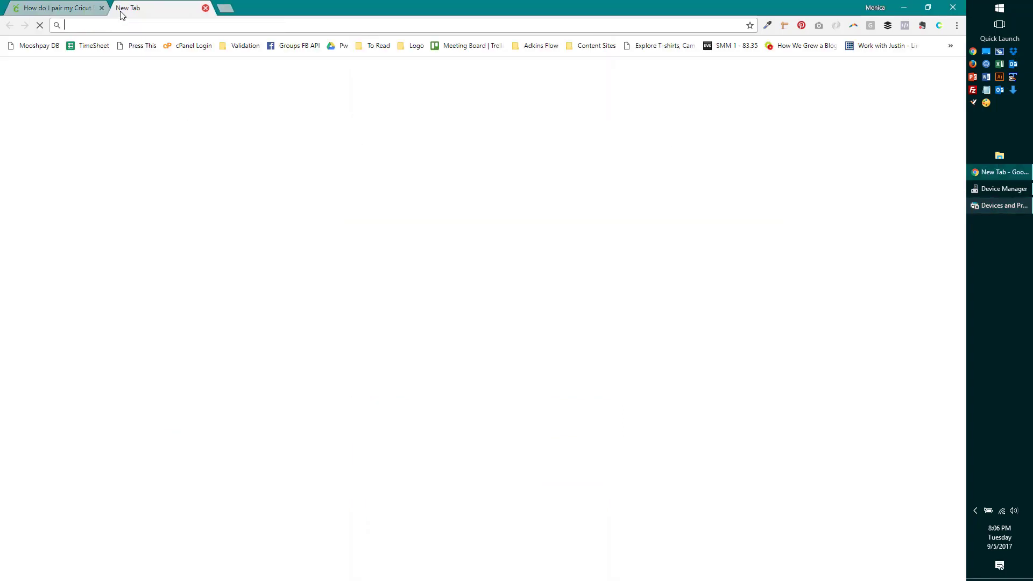
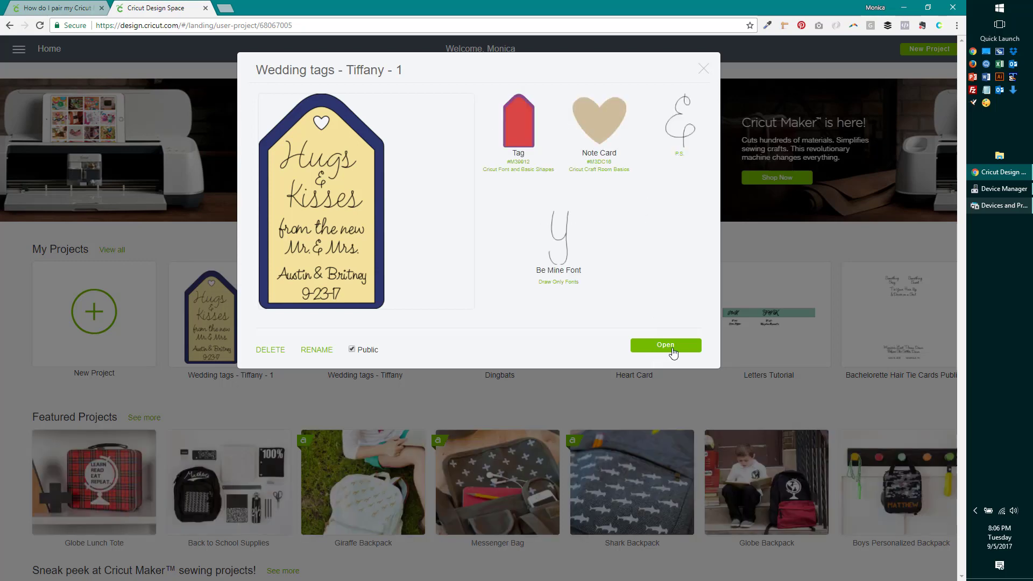
Step: Go to design.cricut.com and load the 'Wedding tags - Tiffany - 1' project onto the canvas
{"action": "left_click", "coordinate": [665, 345]}
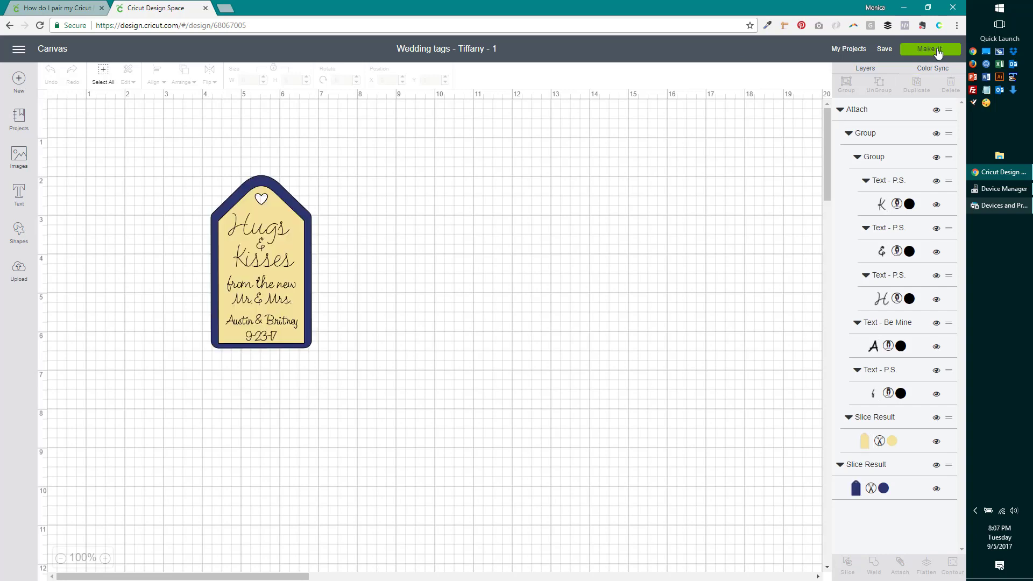
Step: Make It and continue past the mat preview to the Connect machine step listing Maker : CB6E
{"action": "left_click", "coordinate": [930, 48]}
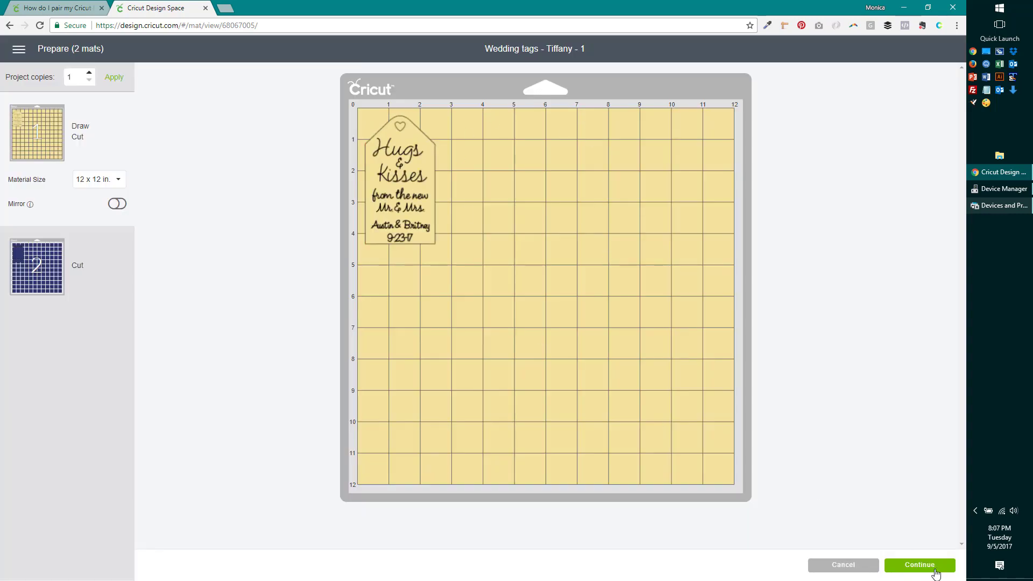
{"action": "left_click", "coordinate": [918, 565]}
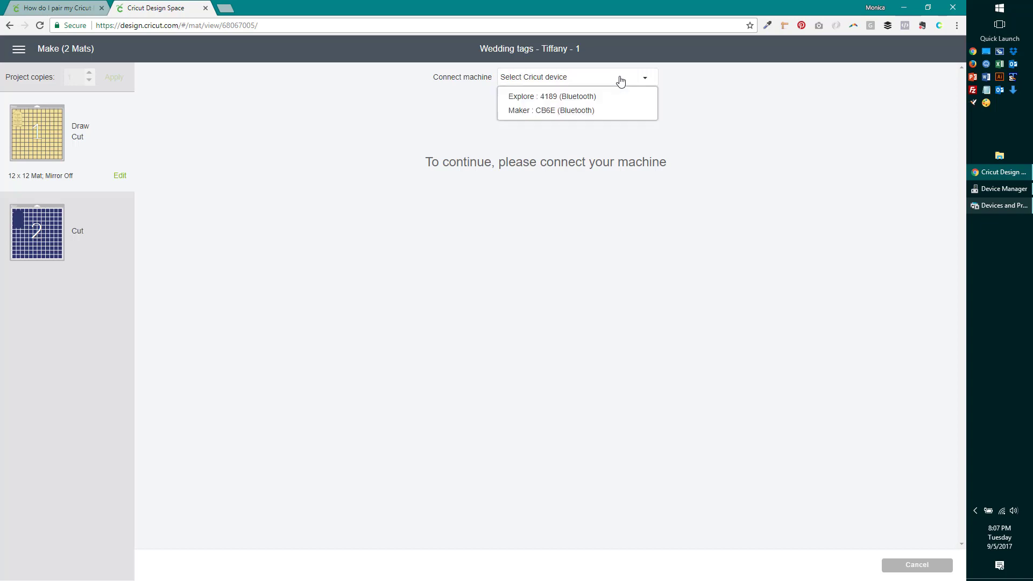
{"action": "mouse_move", "coordinate": [550, 110]}
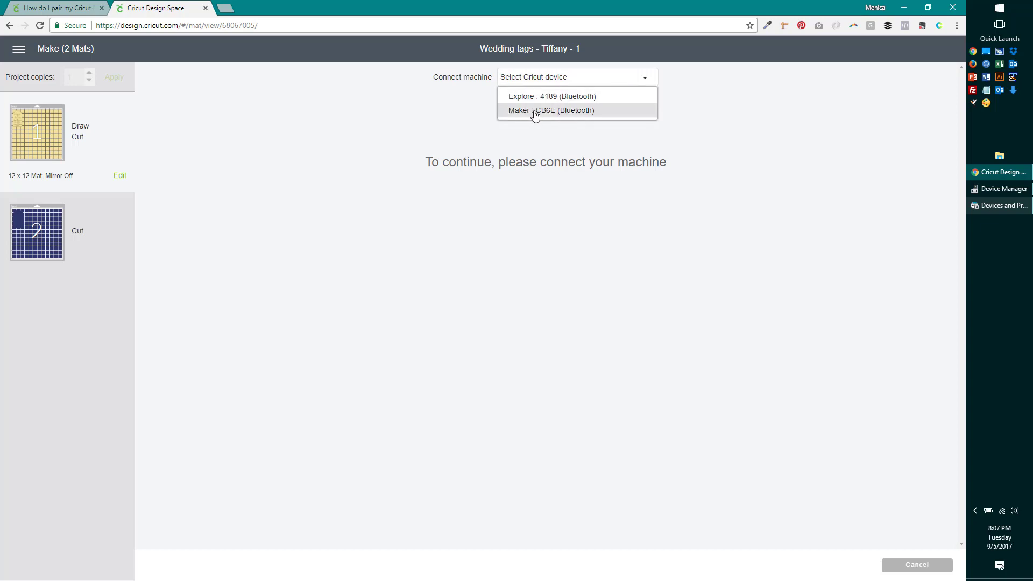
{"action": "mouse_move", "coordinate": [578, 118]}
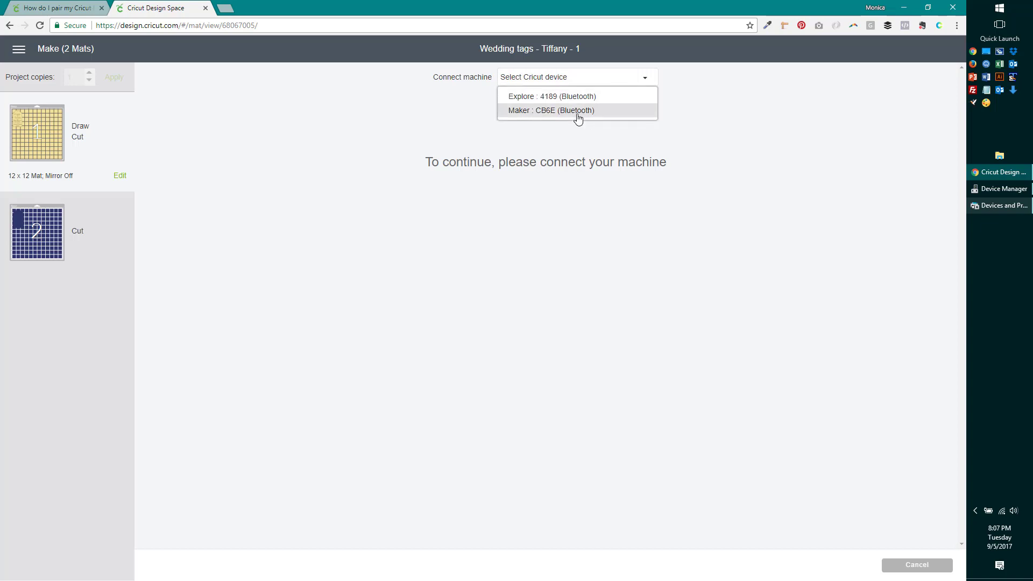